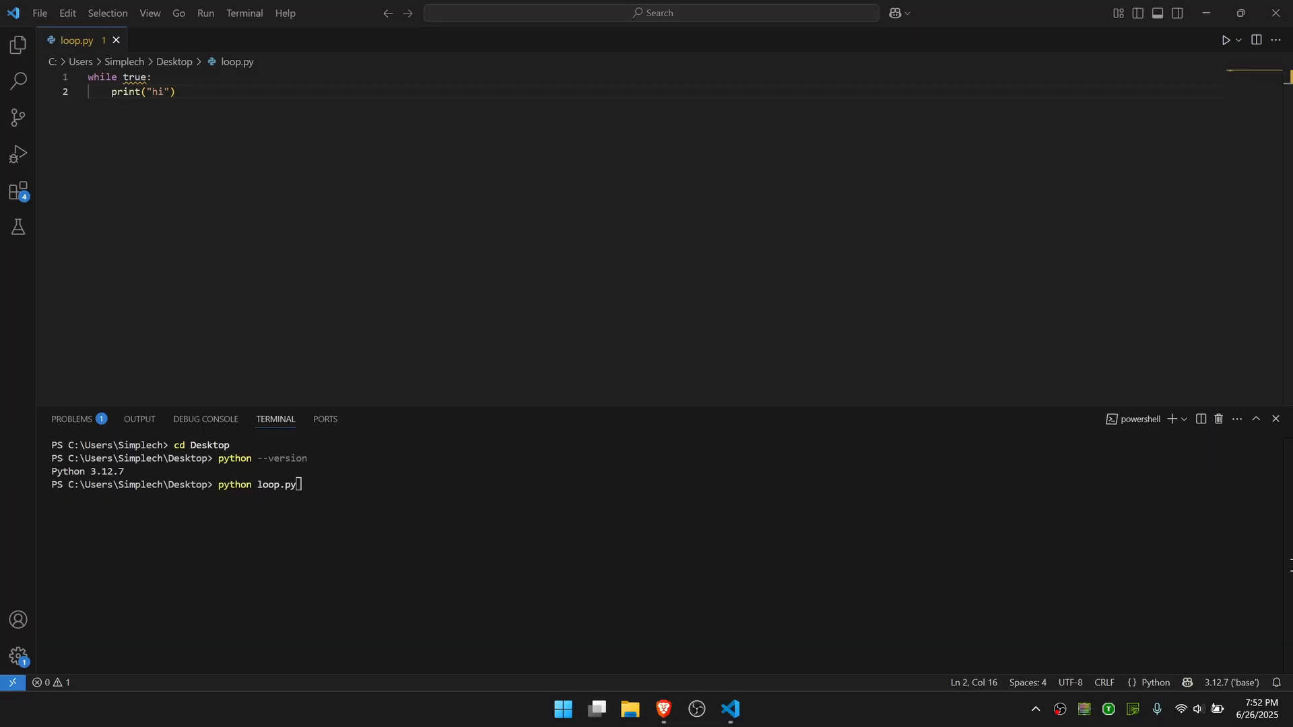
{"action": "mouse_move", "coordinate": [146, 132]}
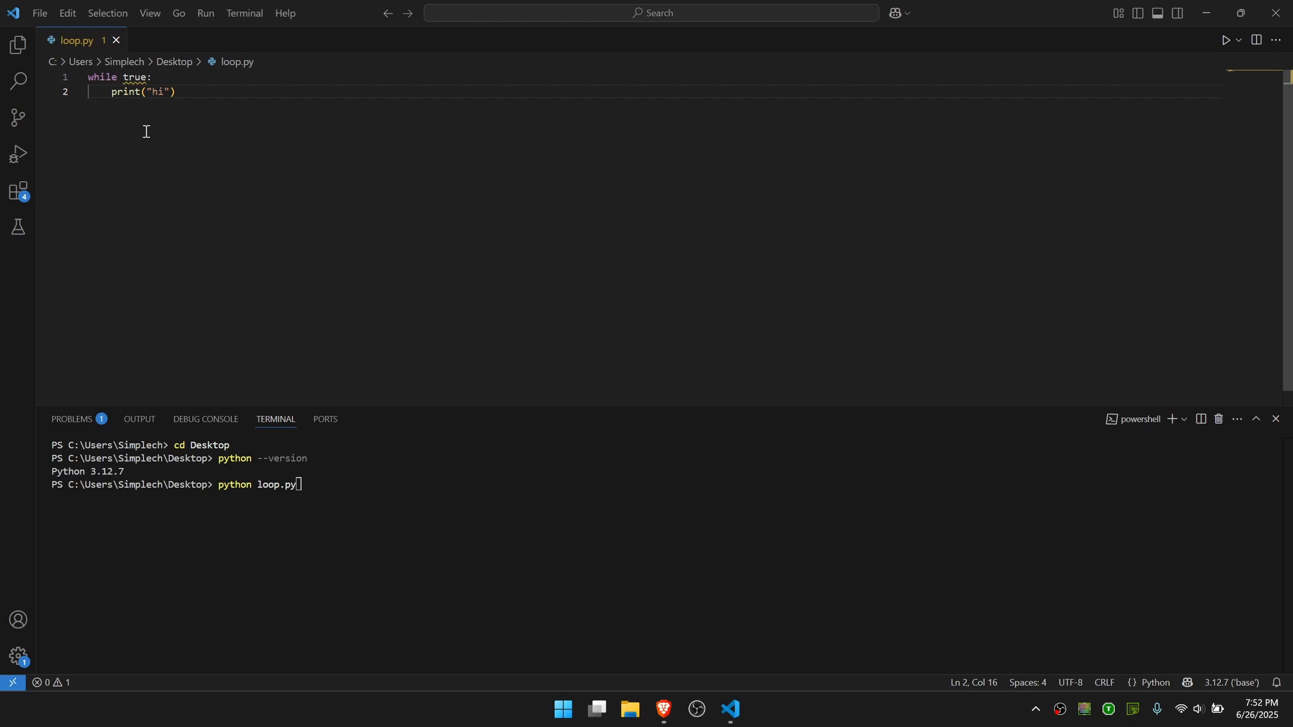
{"action": "mouse_move", "coordinate": [117, 164]}
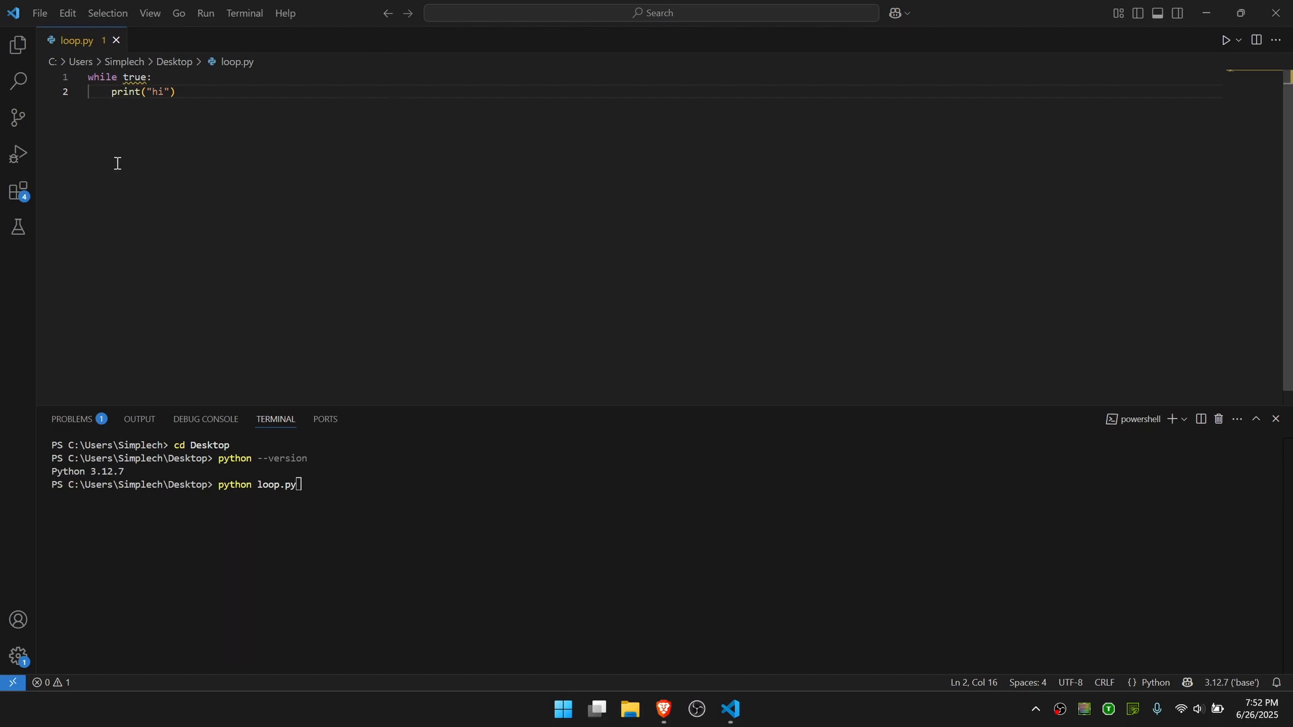
{"action": "mouse_move", "coordinate": [106, 99]}
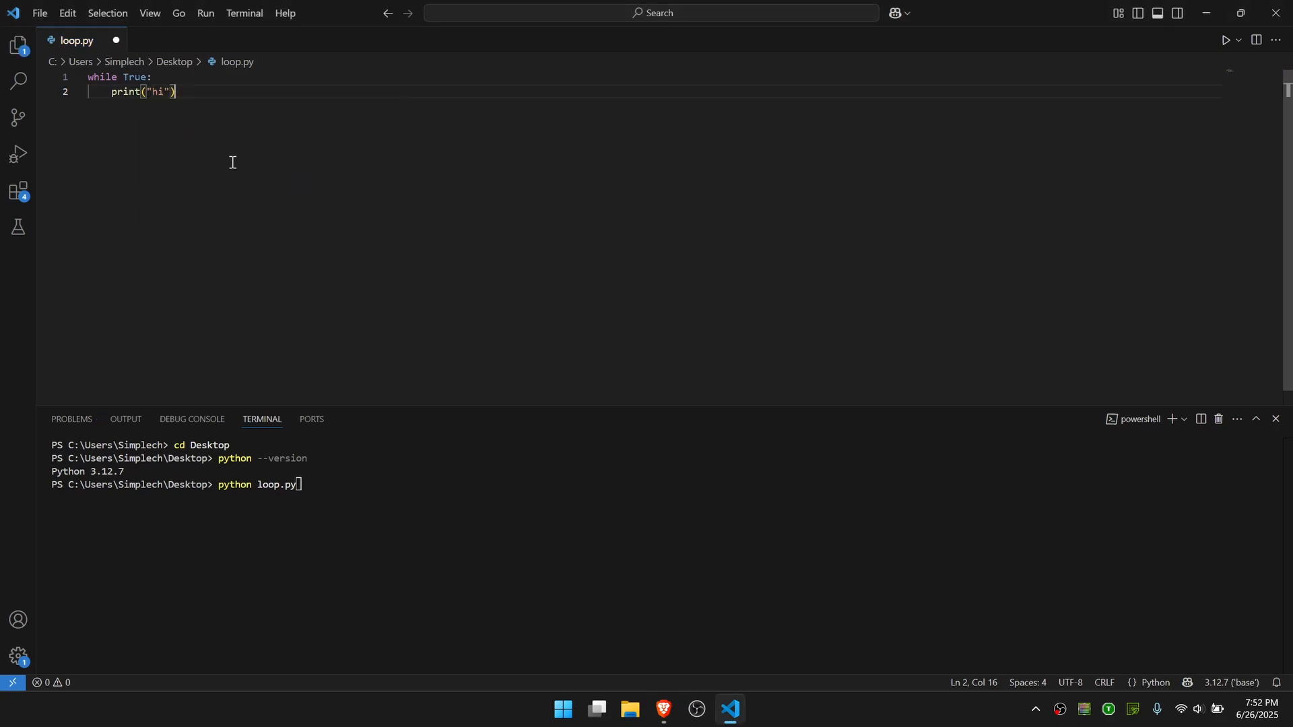
Step: Save loop.py with Ctrl+S so its while True loop can run in the terminal
{"action": "key", "text": "Ctrl+s"}
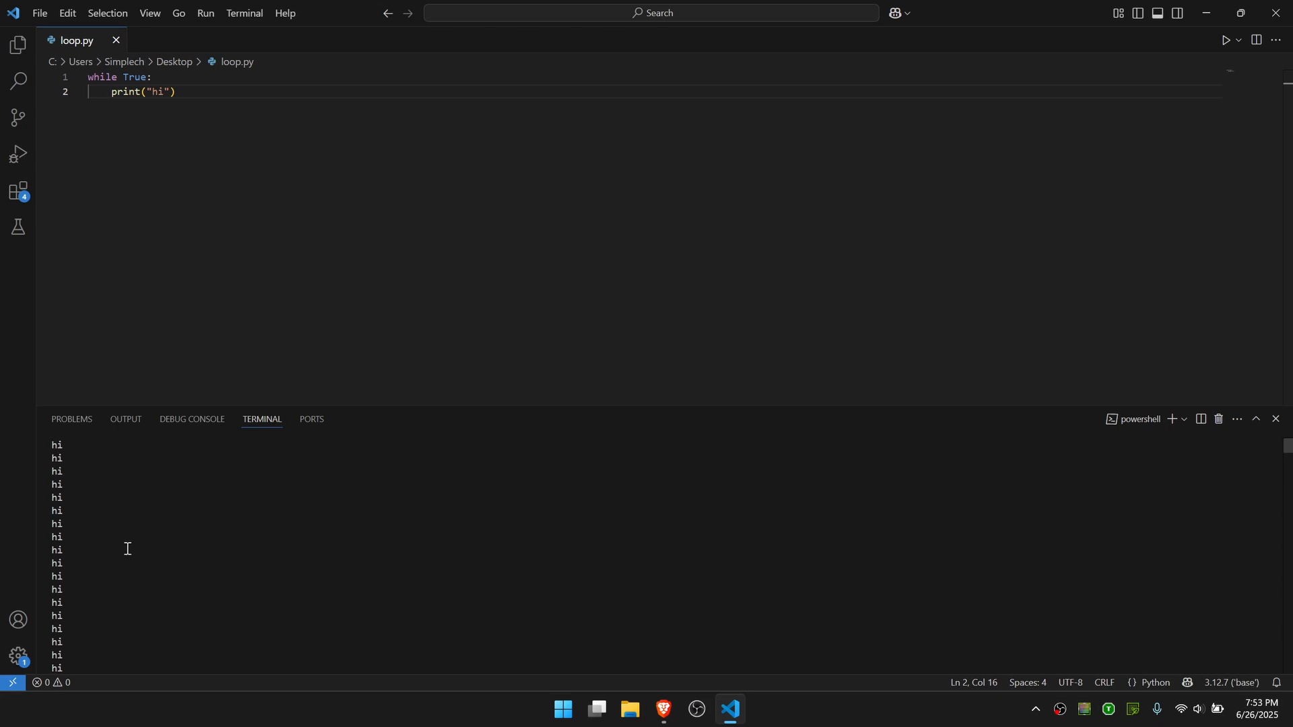
{"action": "mouse_move", "coordinate": [1258, 444]}
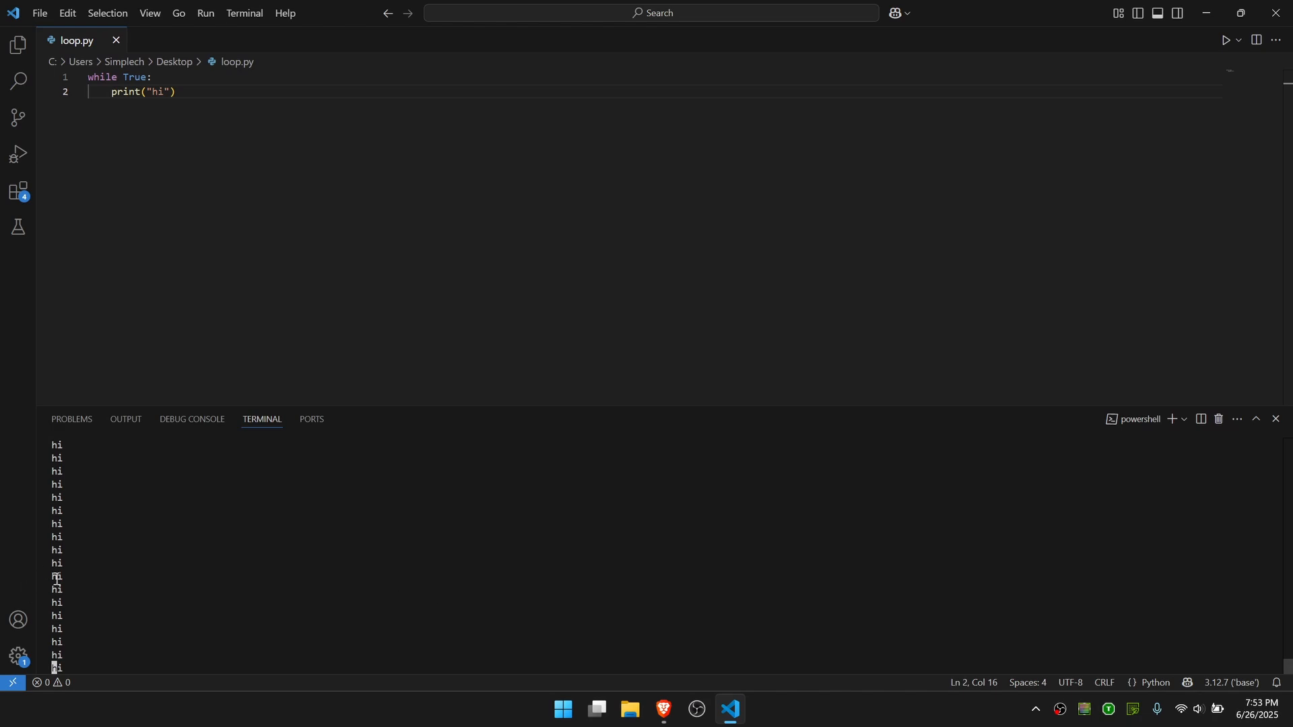
{"action": "mouse_move", "coordinate": [146, 615]}
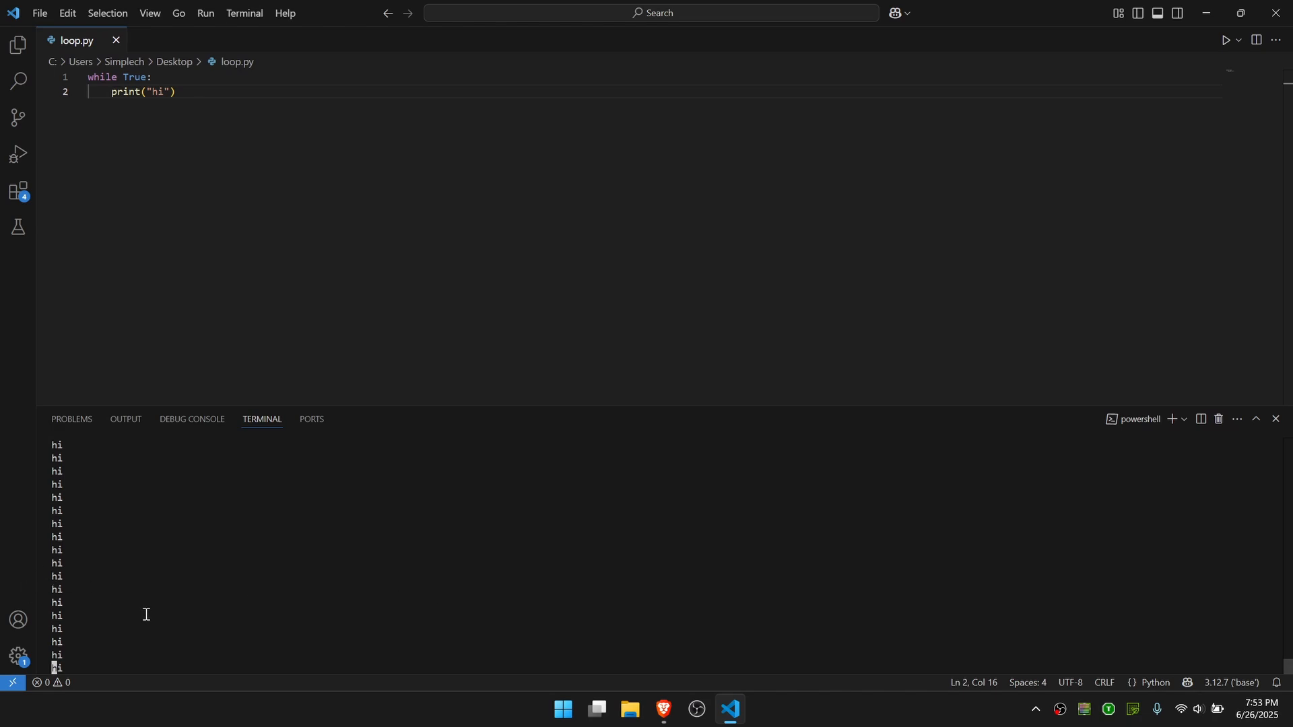
{"action": "mouse_move", "coordinate": [239, 595]}
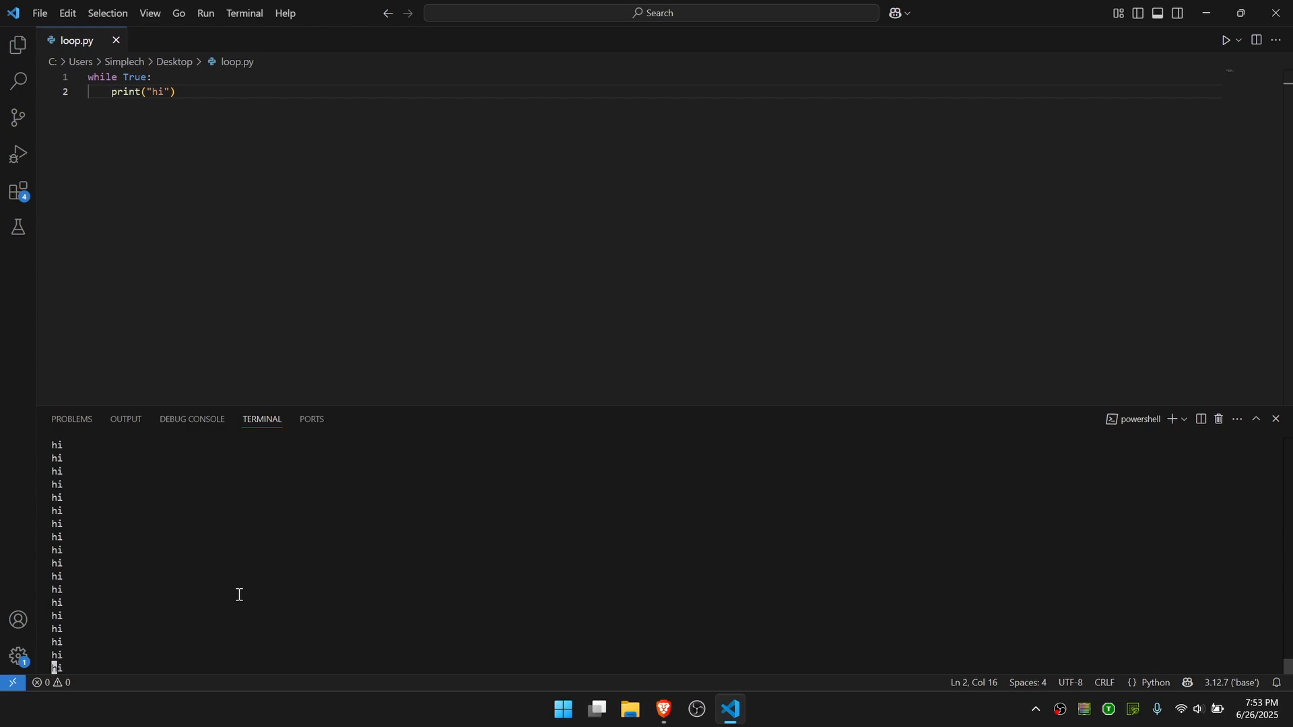
{"action": "mouse_move", "coordinate": [172, 605]}
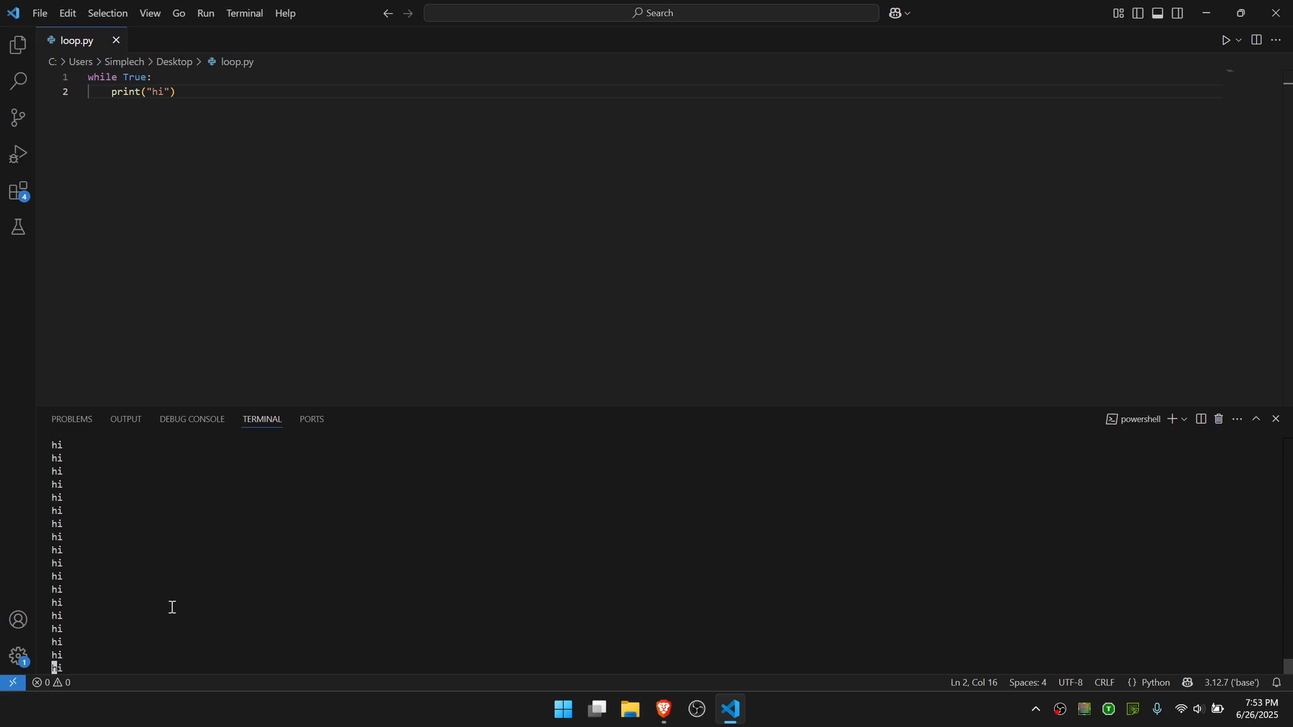
{"action": "mouse_move", "coordinate": [181, 616]}
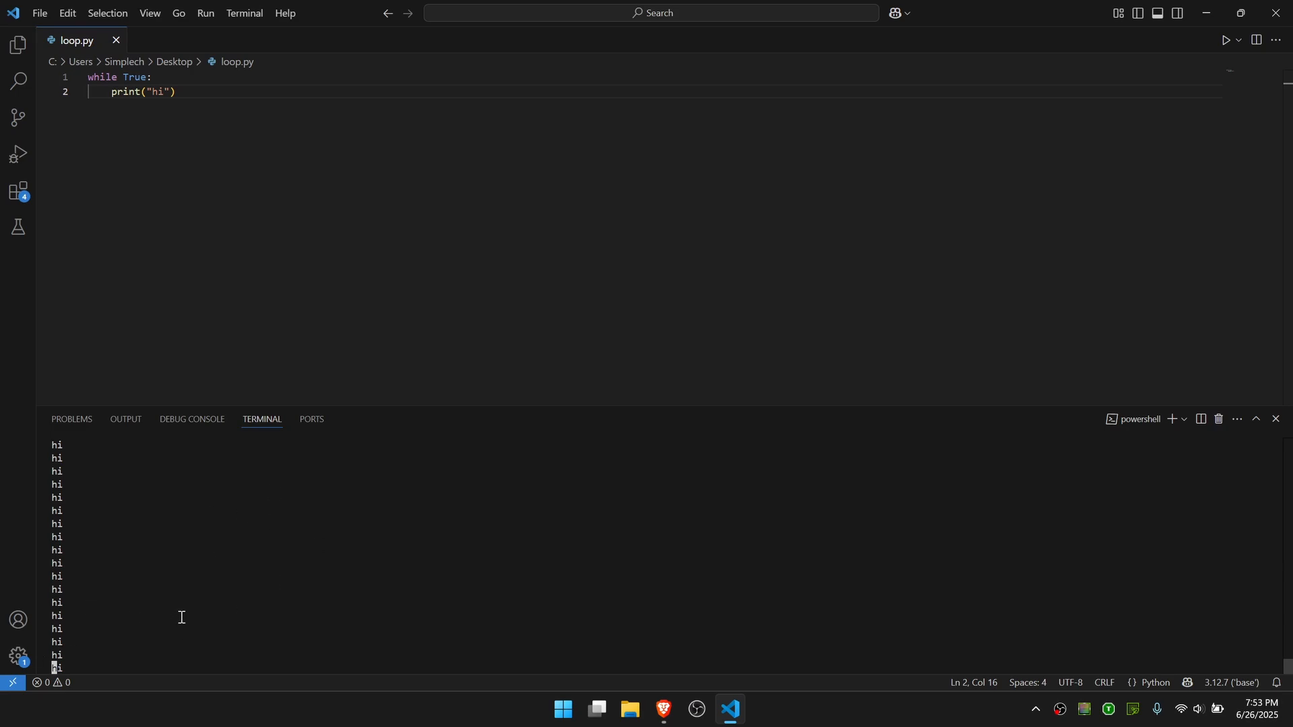
Step: Interrupt the running loop with Ctrl+C, then enter python loop.py again
{"action": "key", "text": "Ctrl+C"}
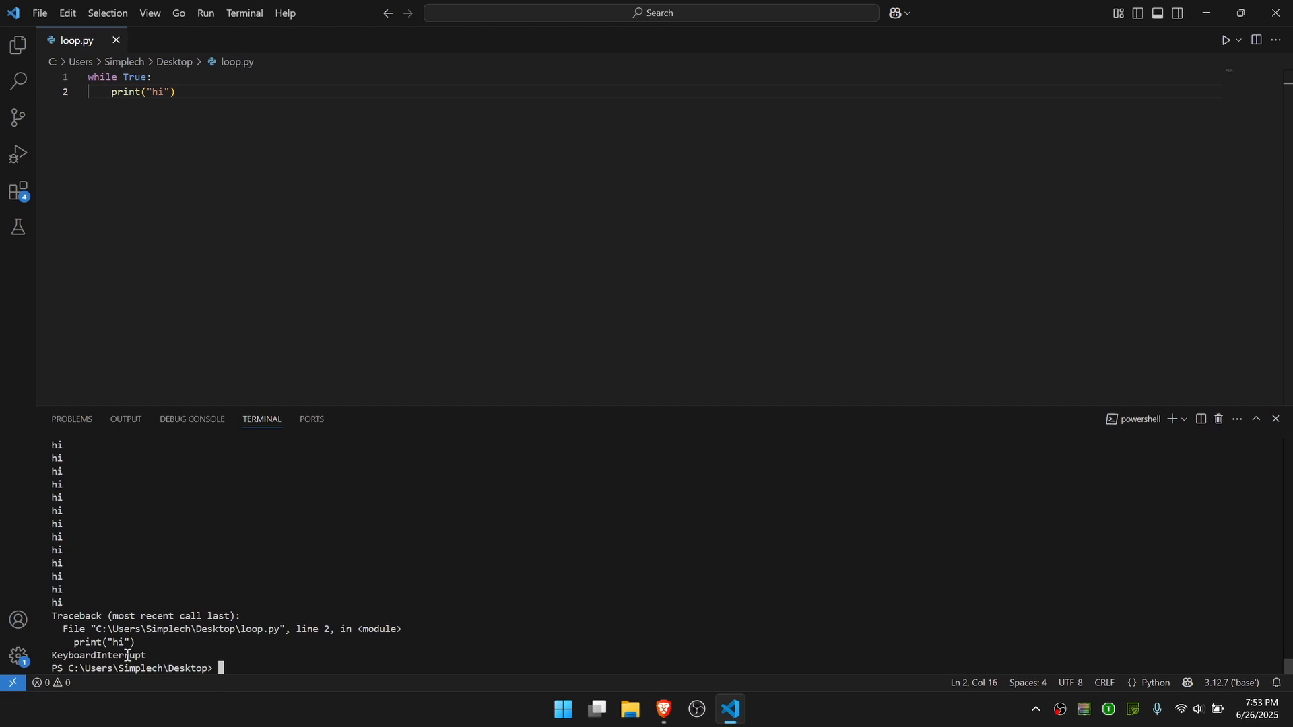
{"action": "mouse_move", "coordinate": [124, 642]}
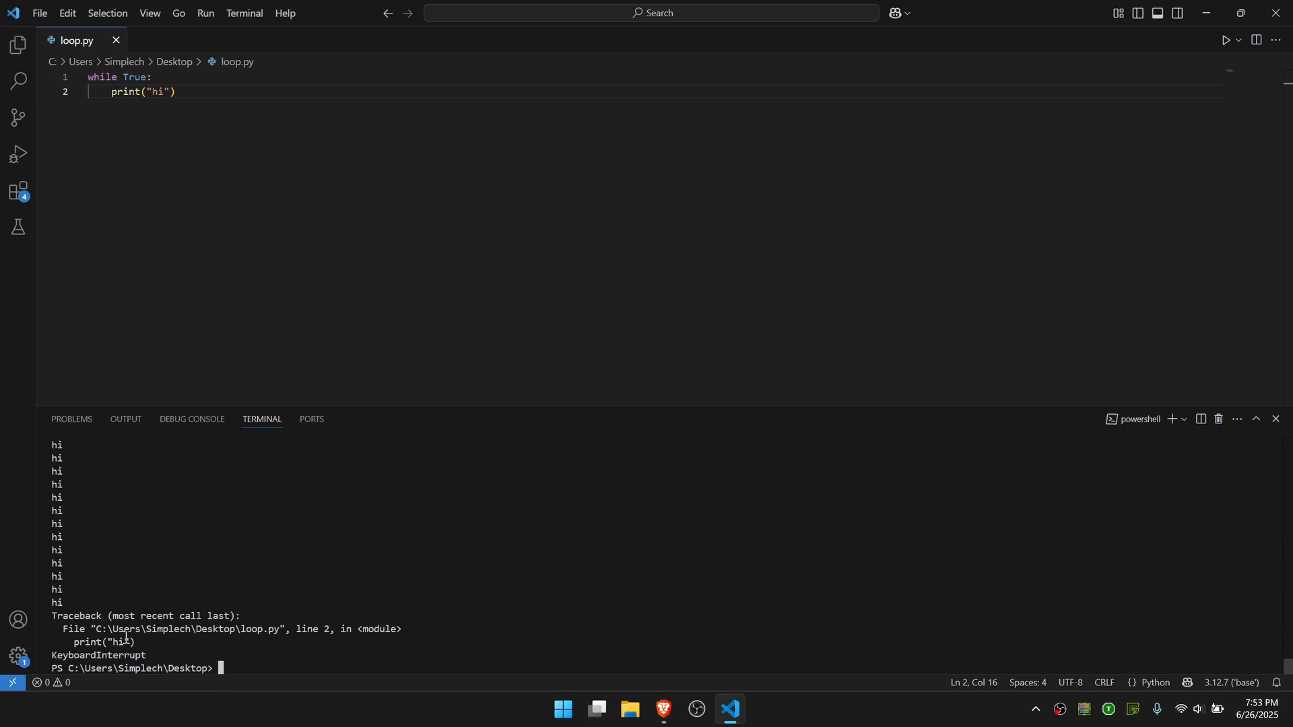
{"action": "mouse_move", "coordinate": [238, 544]}
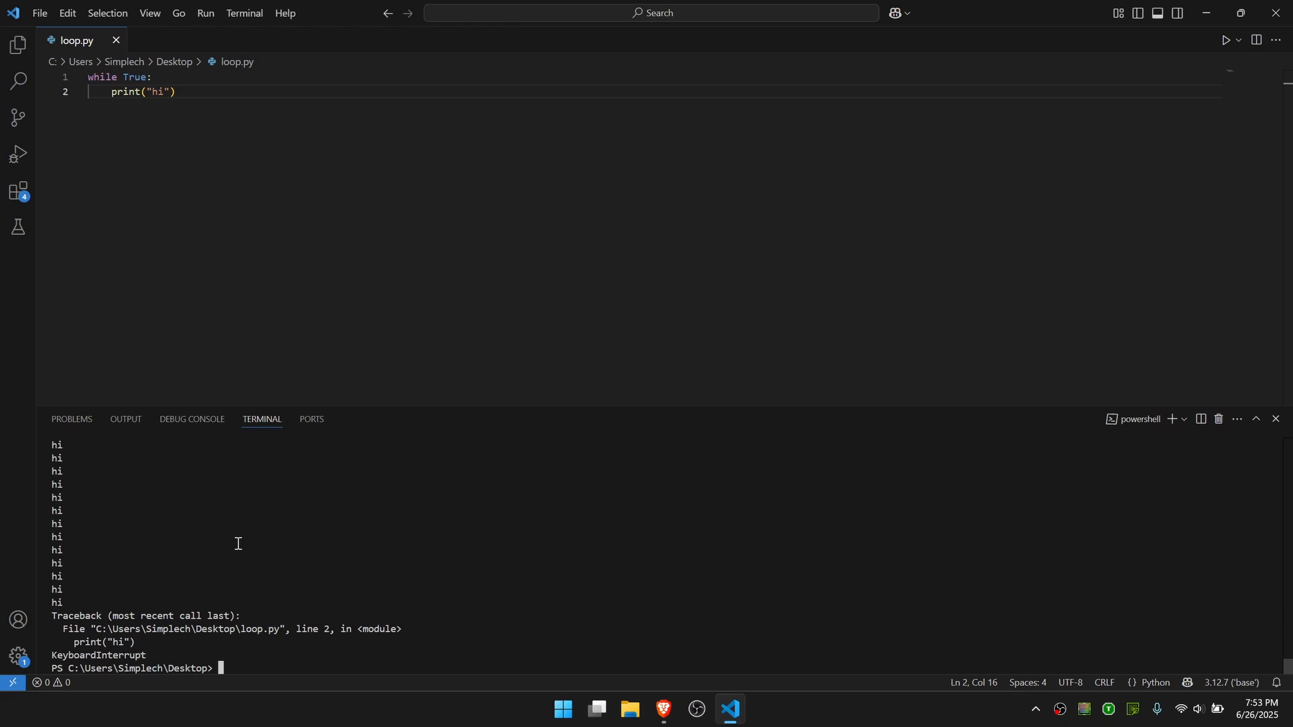
{"action": "mouse_move", "coordinate": [166, 120]}
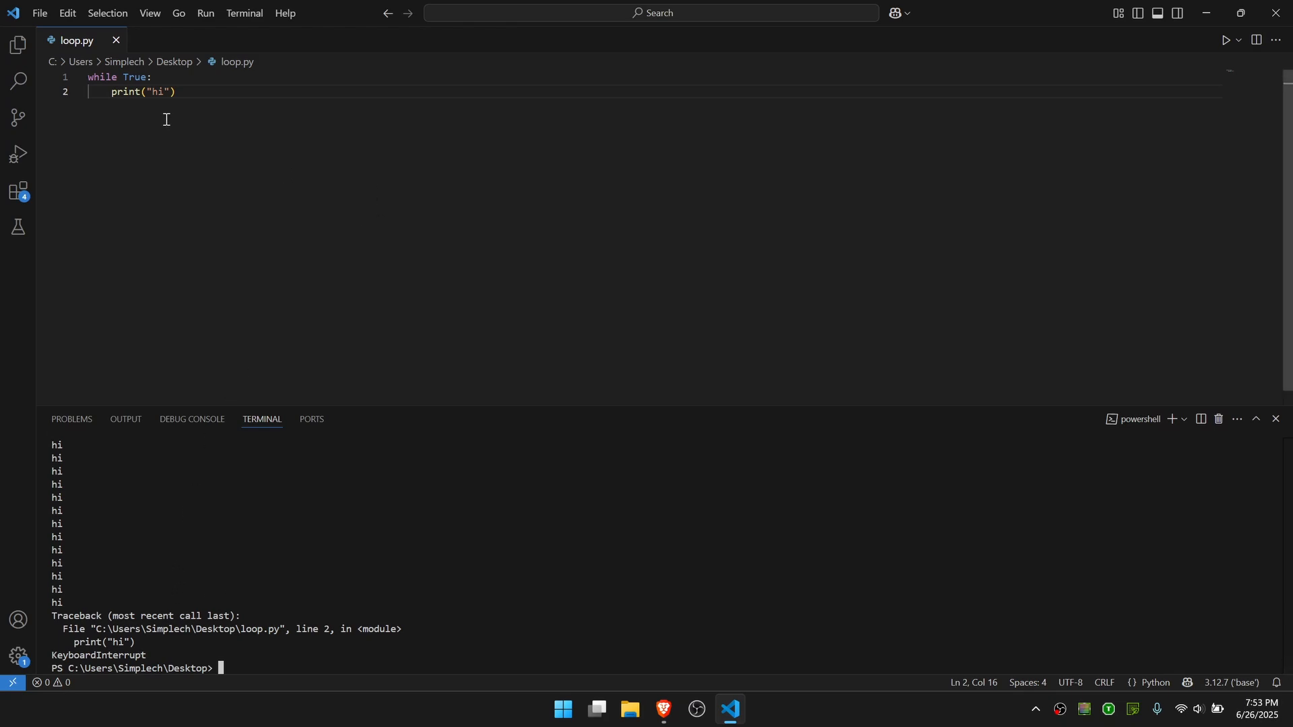
{"action": "type", "text": "python loop.py"}
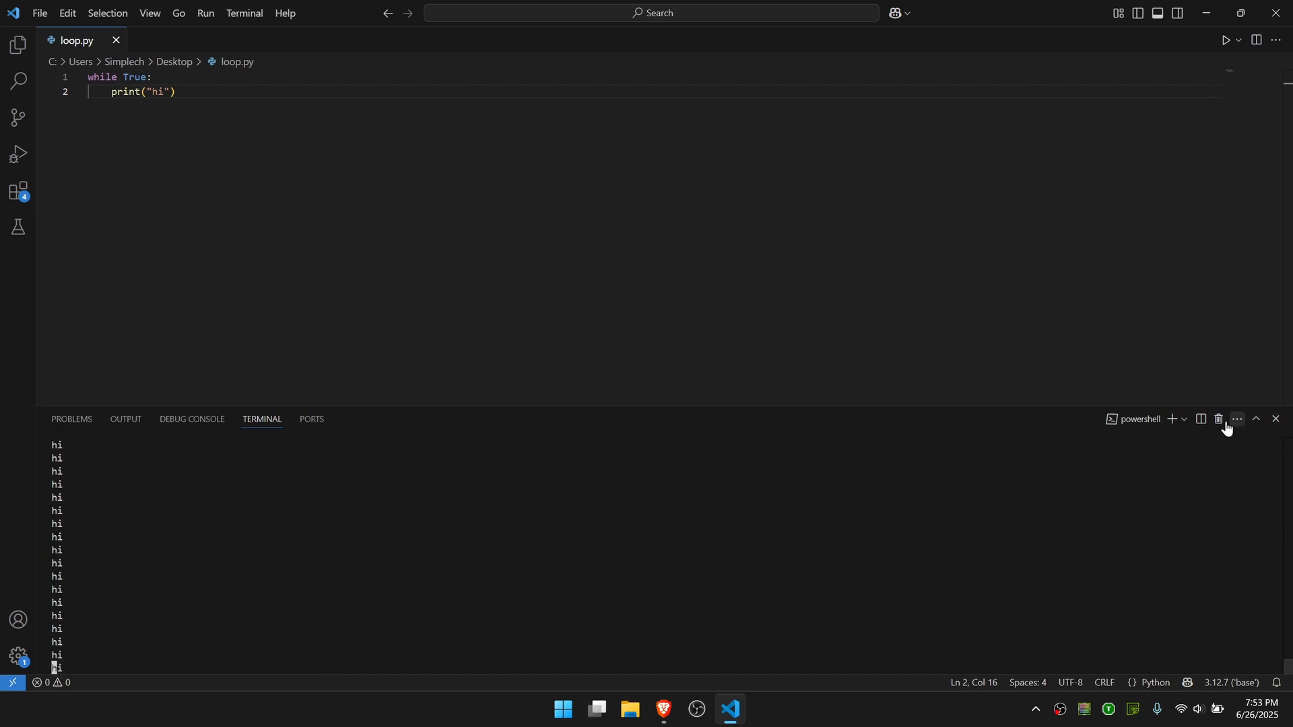
Step: Kill the looping terminal and type python loop.py into a fresh new terminal
{"action": "left_click", "coordinate": [1218, 419]}
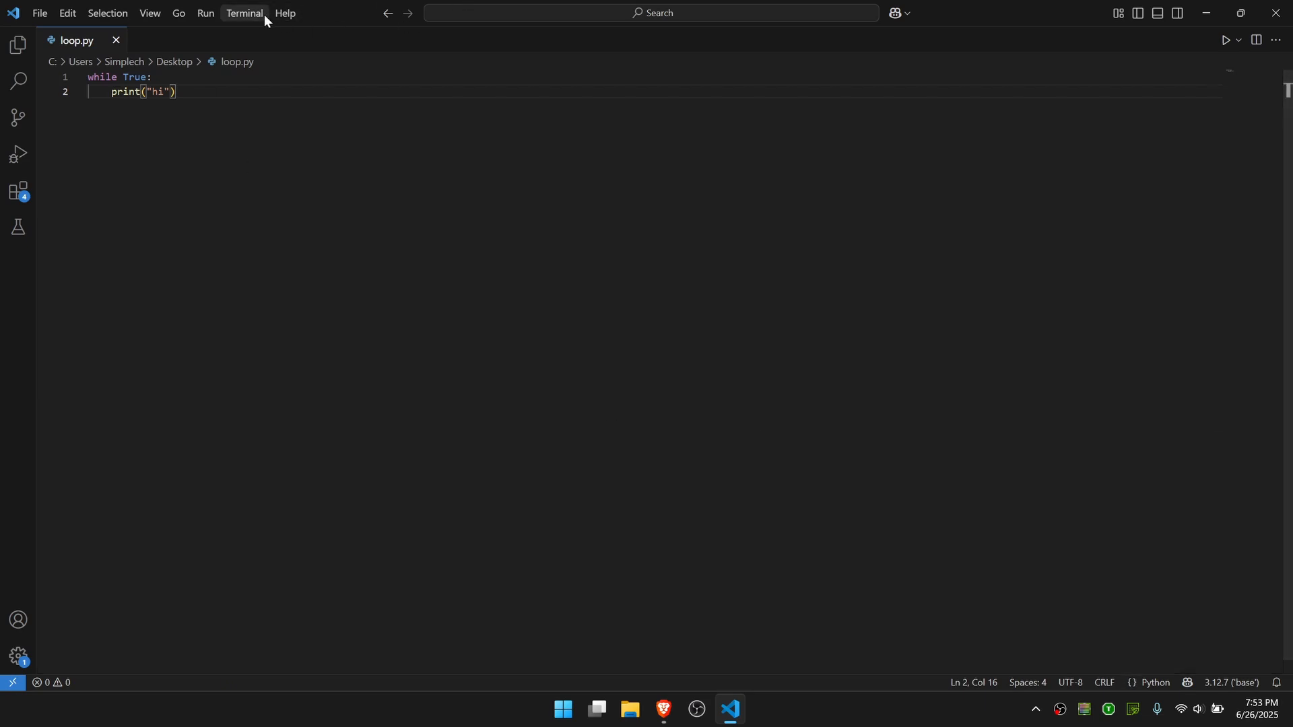
{"action": "left_click", "coordinate": [243, 12]}
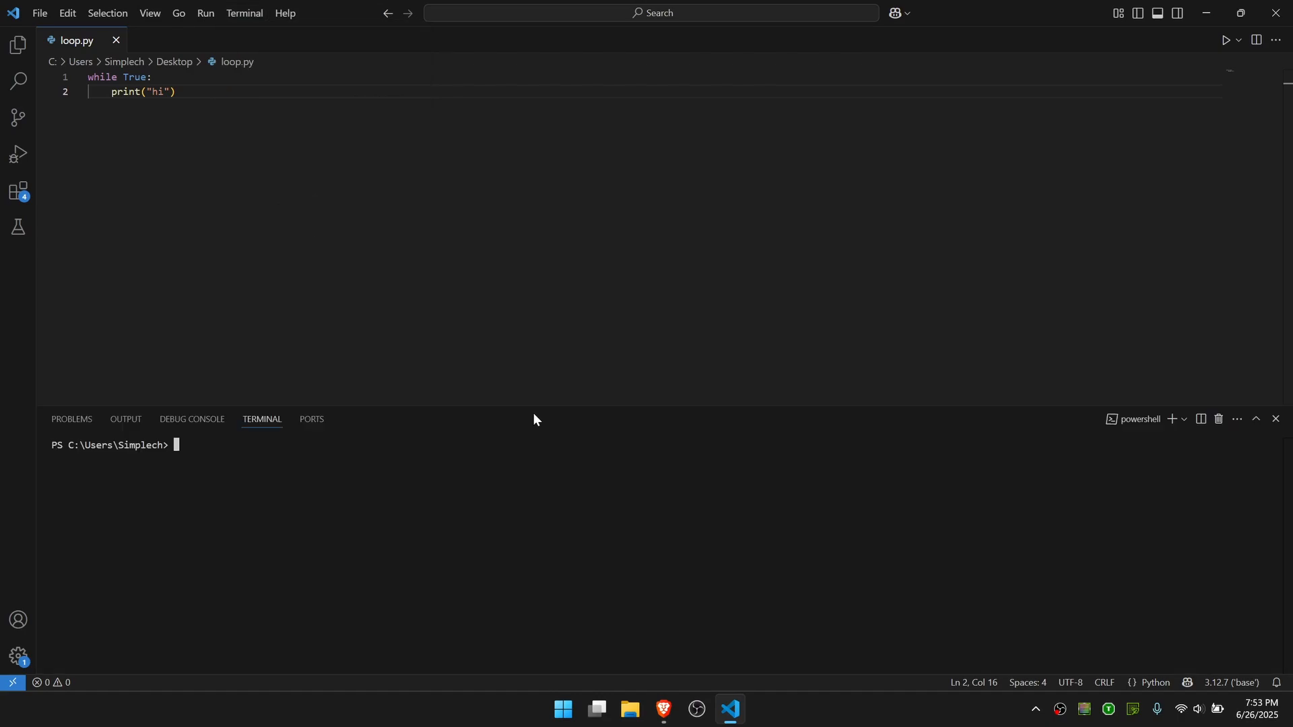
{"action": "type", "text": "python loop.py"}
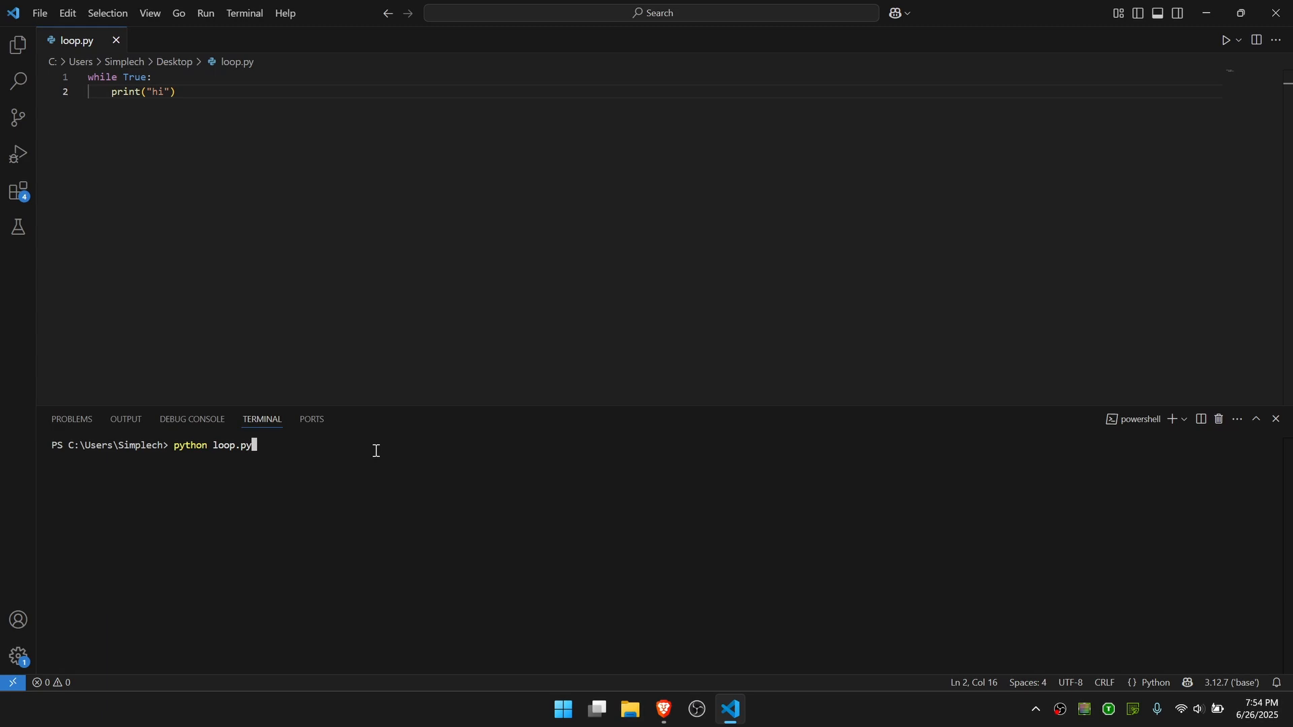
Step: Run python loop.py in the new terminal and start searching for Task Manager
{"action": "key", "text": "Enter"}
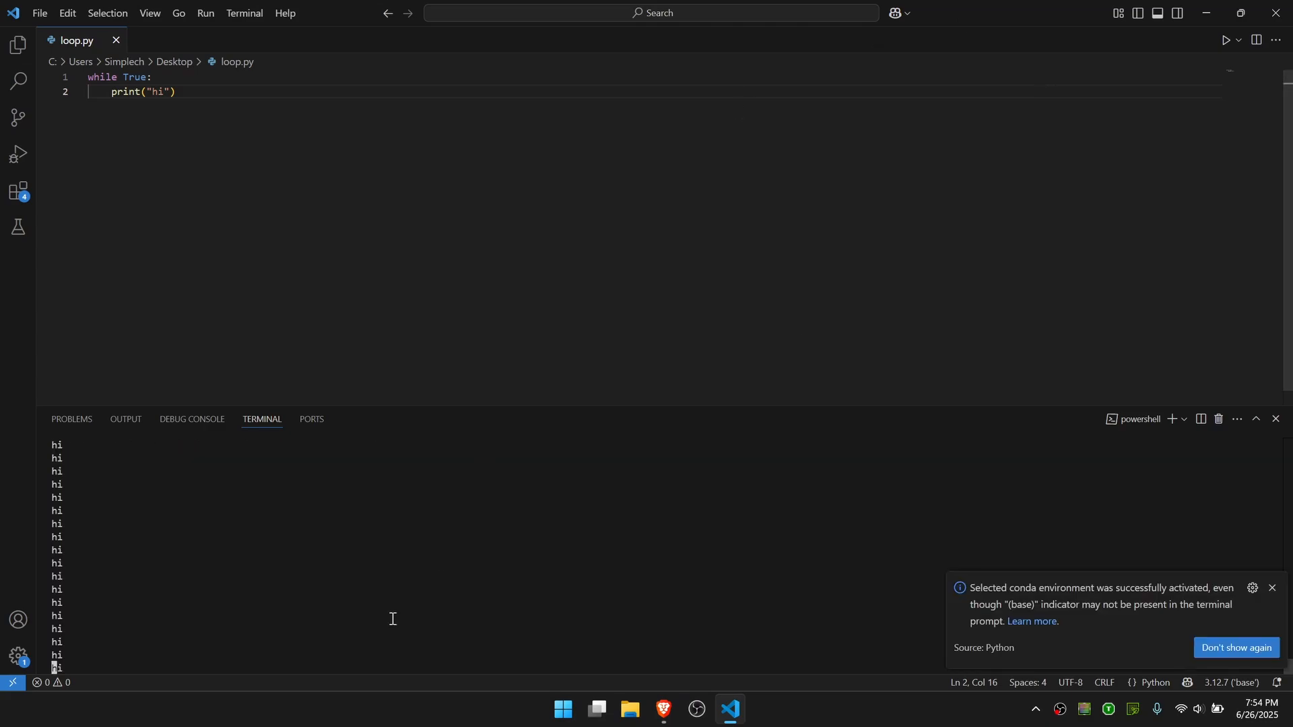
{"action": "mouse_move", "coordinate": [362, 588]}
{"action": "type", "text": "task manage"}
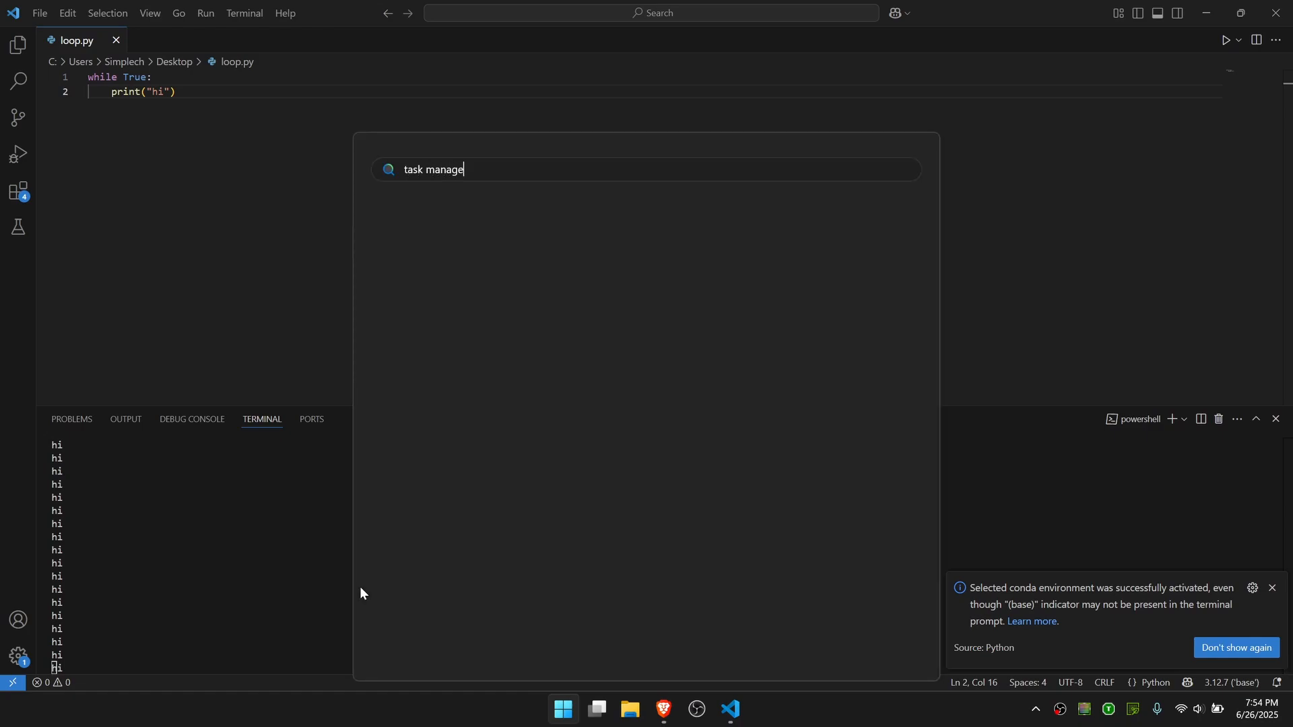
{"action": "type", "text": "r"}
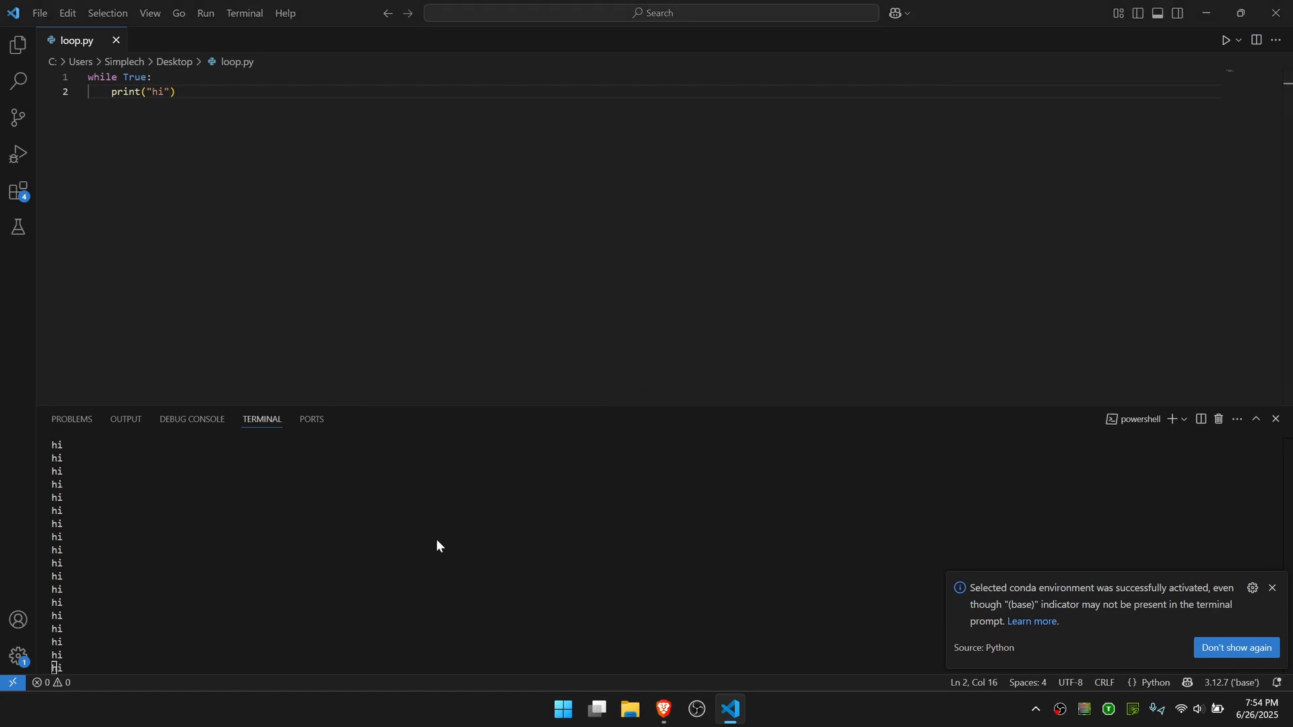
{"action": "mouse_move", "coordinate": [620, 393]}
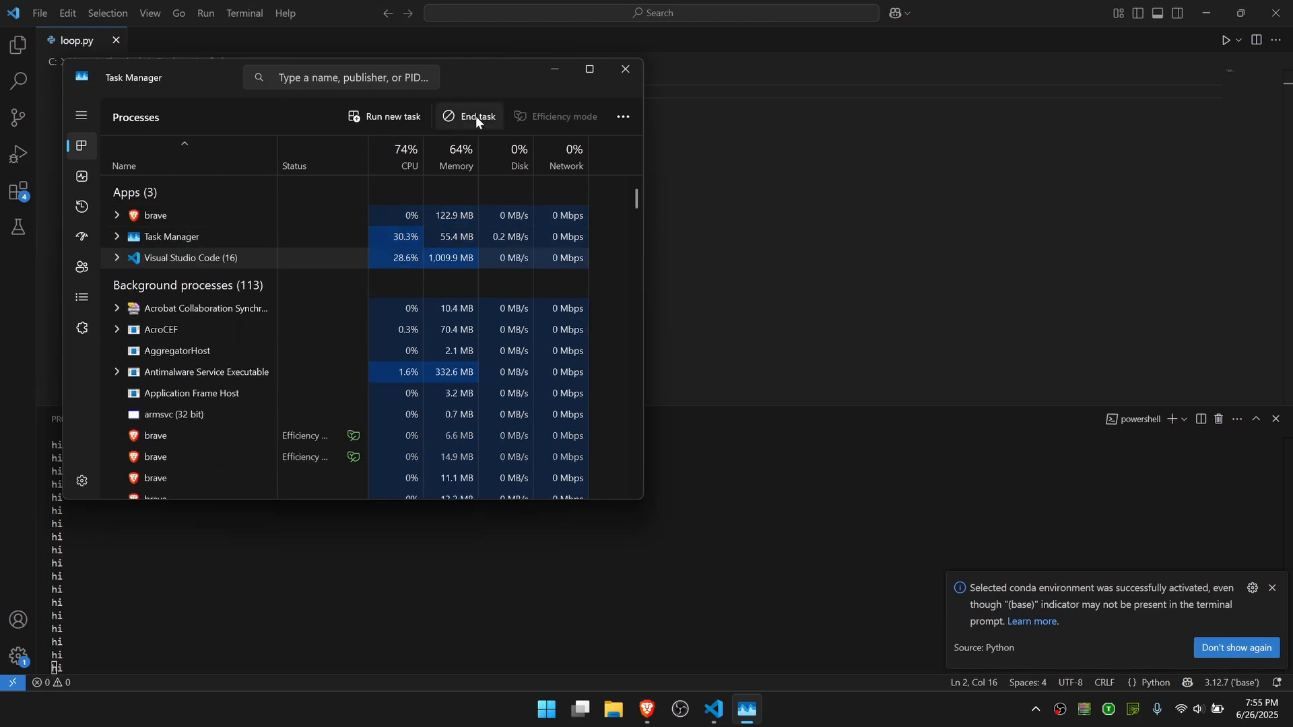
Step: End the Visual Studio Code task from Task Manager's Processes list
{"action": "left_click", "coordinate": [468, 116]}
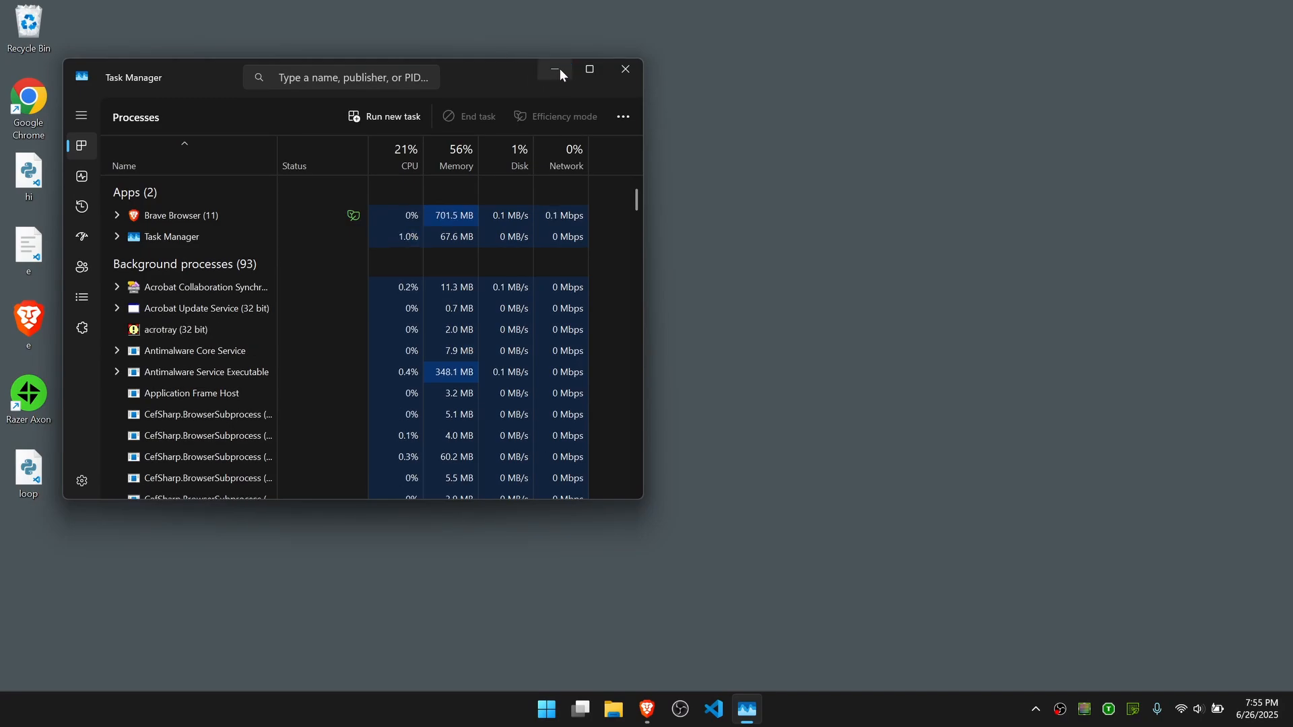
{"action": "mouse_move", "coordinate": [559, 72]}
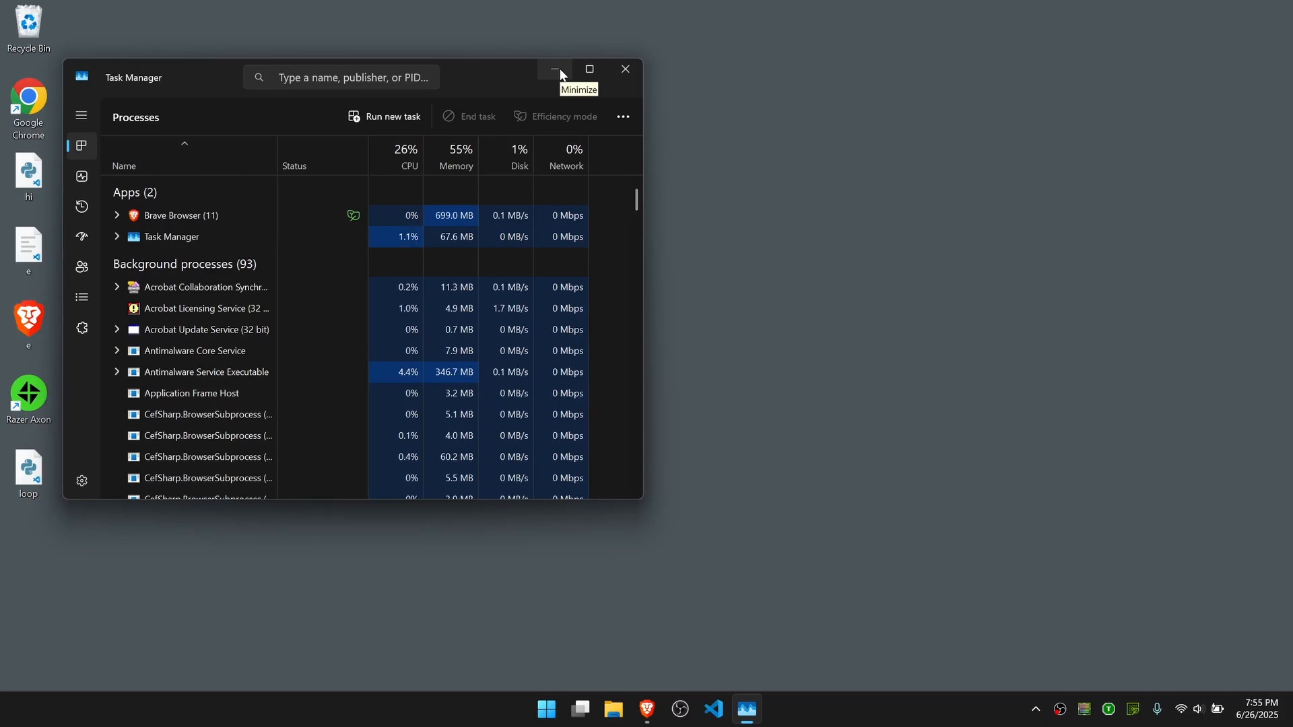
Step: Minimize the Task Manager window to reveal the desktop
{"action": "left_click", "coordinate": [554, 69]}
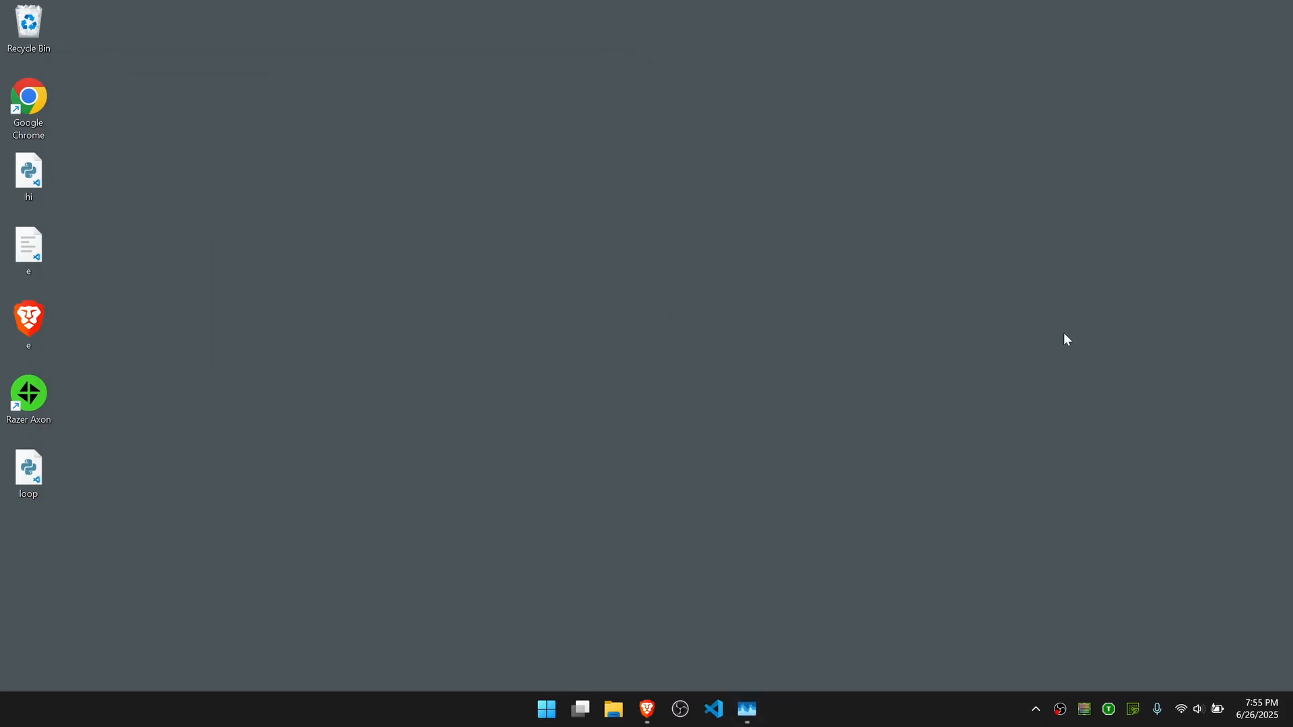
{"action": "mouse_move", "coordinate": [1061, 708]}
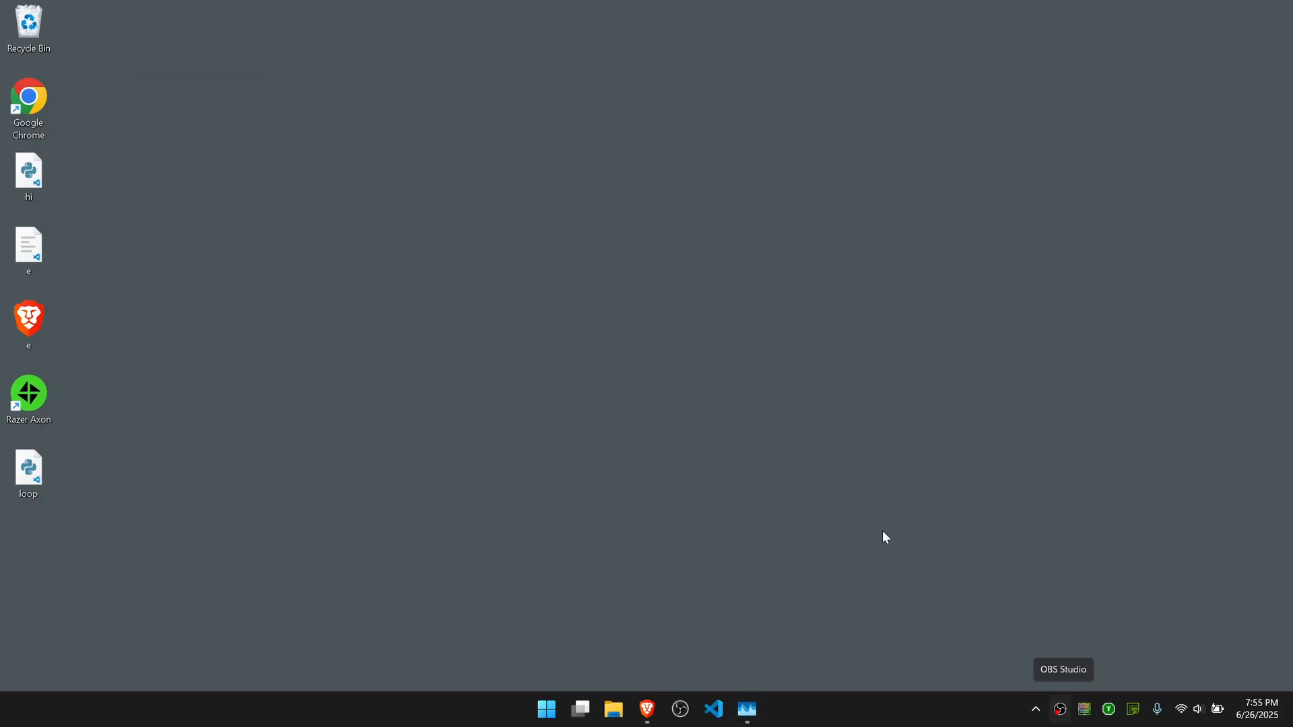